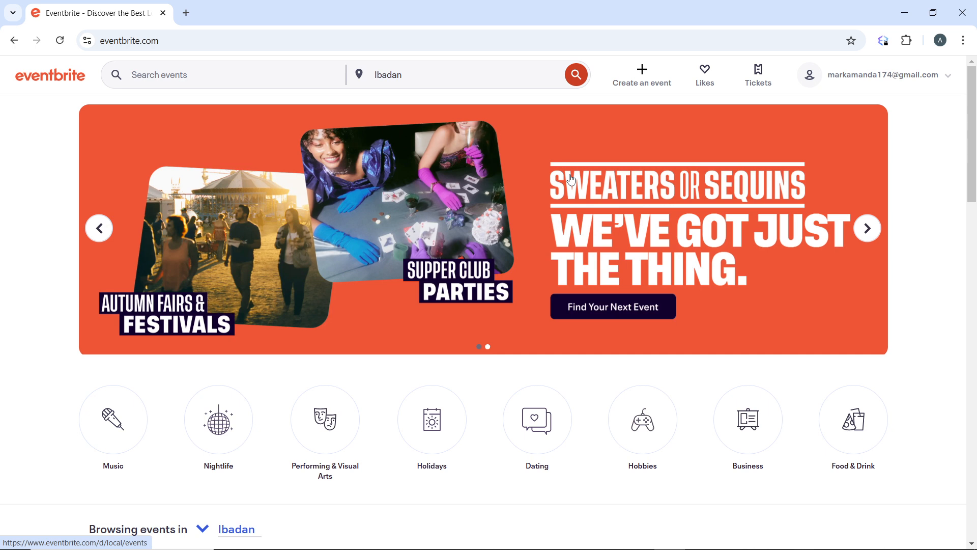
- From the account menu at top right, choose Manage my events to reach the organizer home
left_click(882, 75)
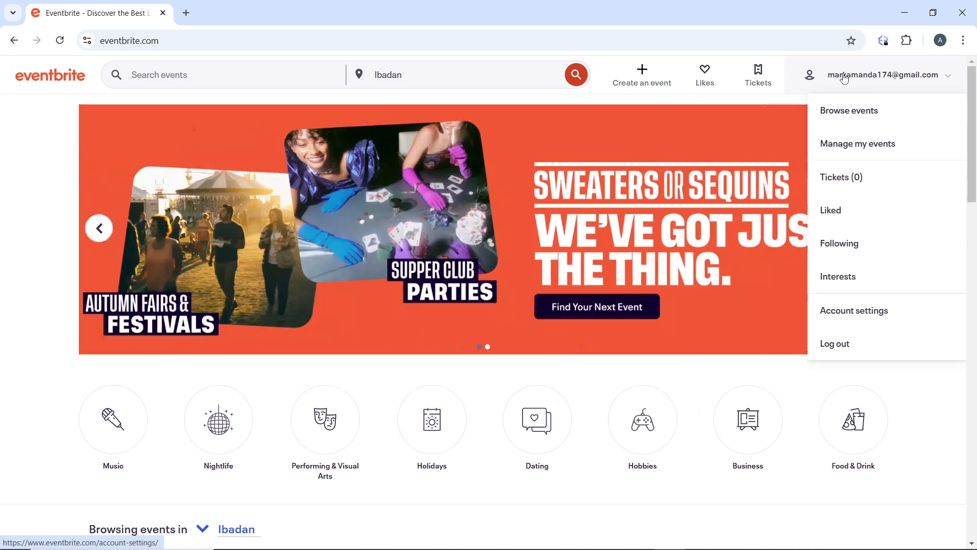
left_click(858, 143)
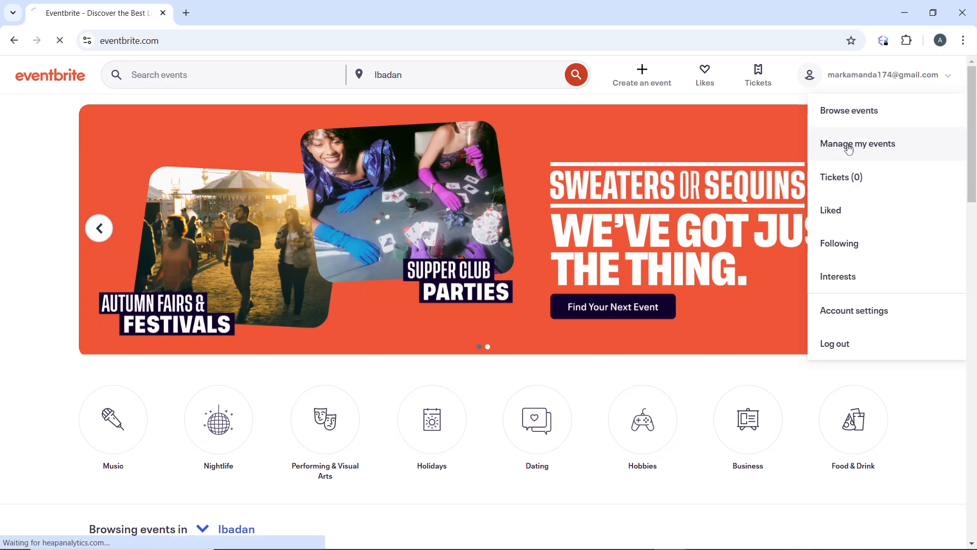
left_click(858, 144)
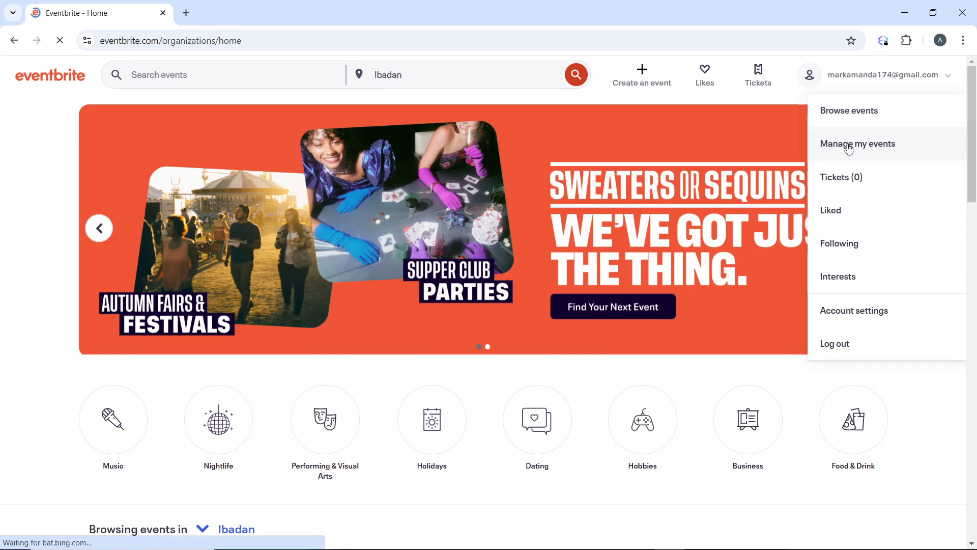
left_click(858, 144)
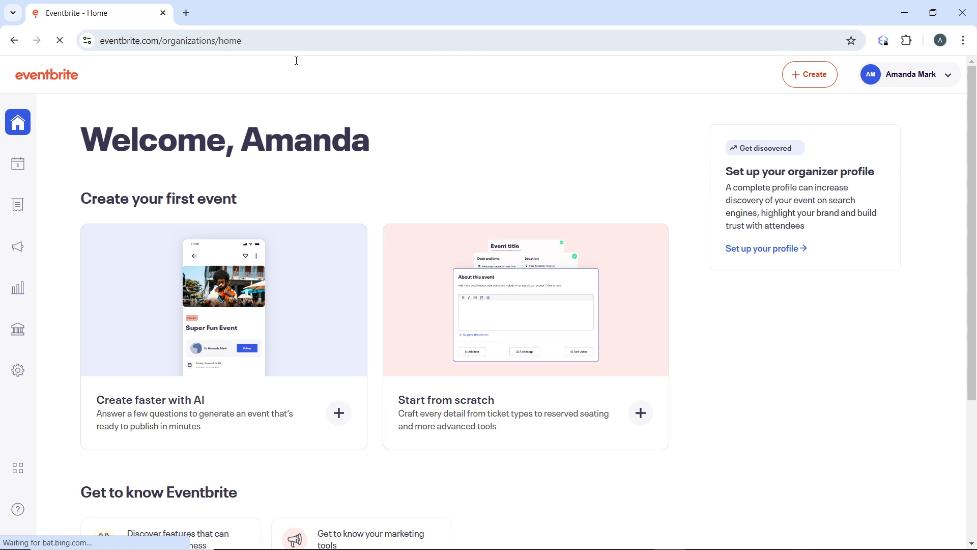
mouse_move(17, 205)
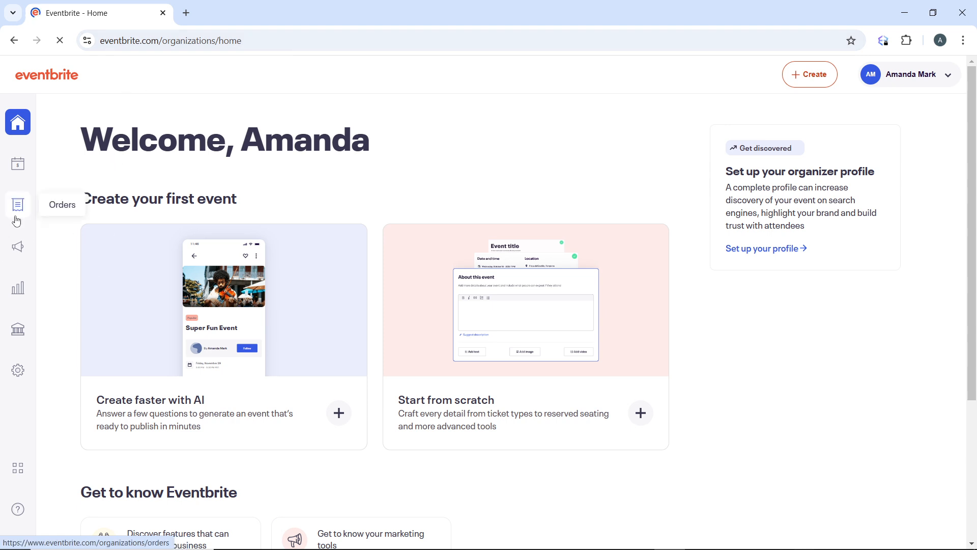
left_click(18, 205)
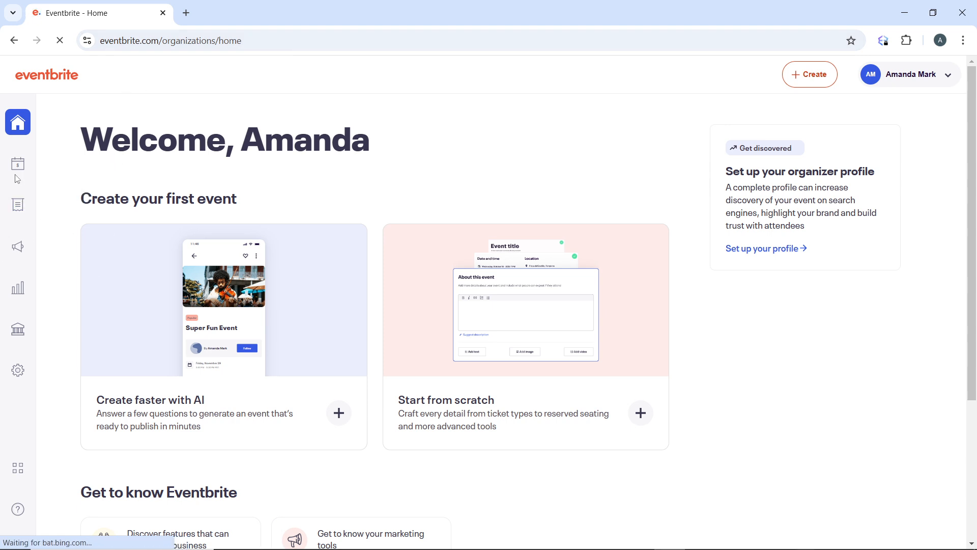
mouse_move(17, 163)
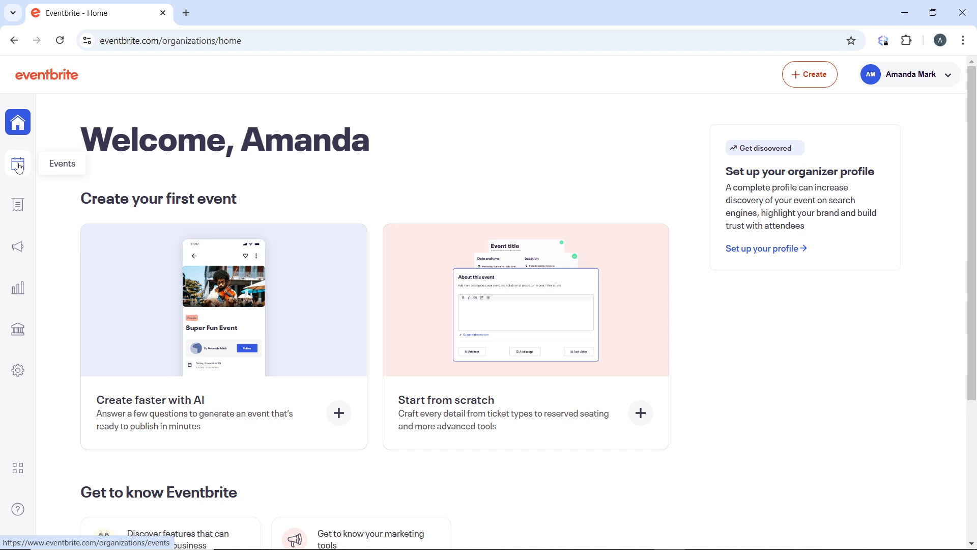
- Open the Events page from the left sidebar's calendar icon to view the event list
left_click(19, 164)
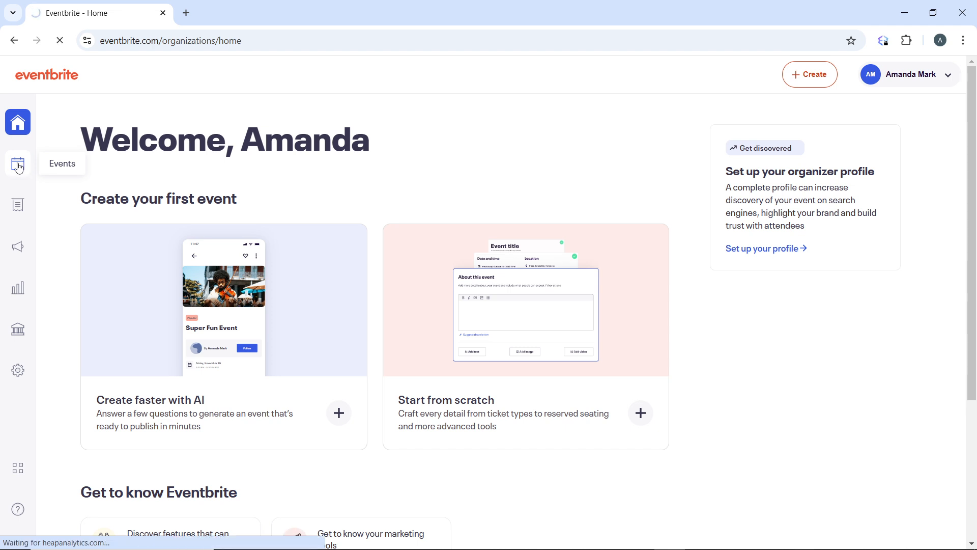
left_click(18, 164)
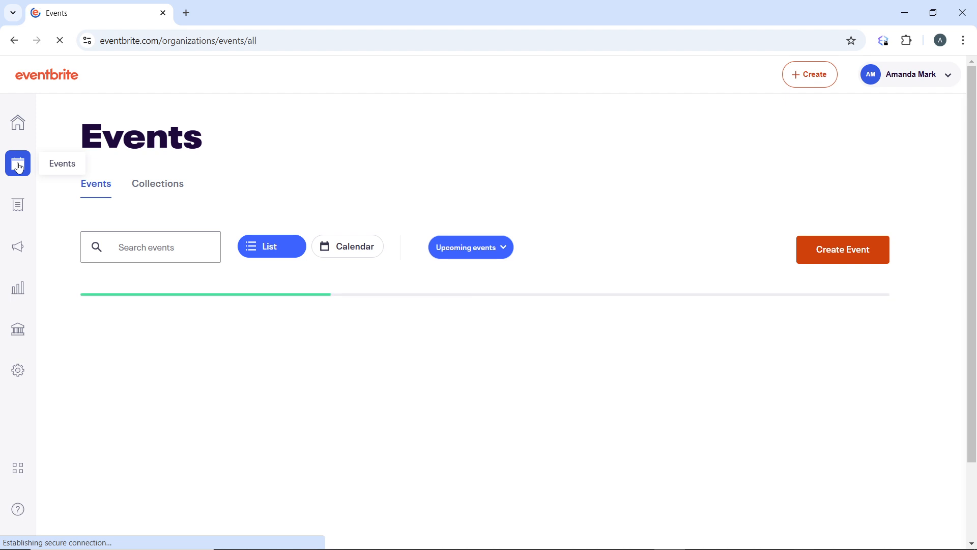
left_click(470, 247)
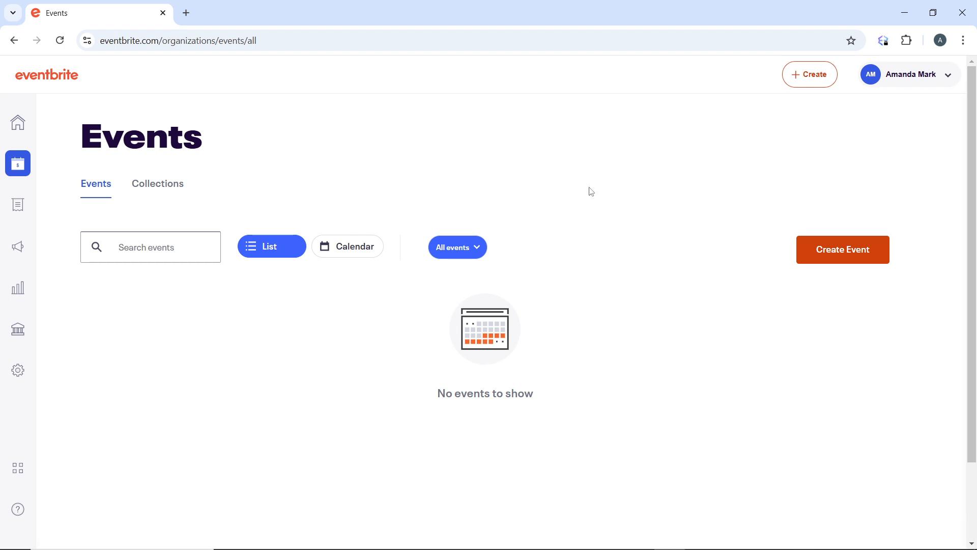
mouse_move(512, 155)
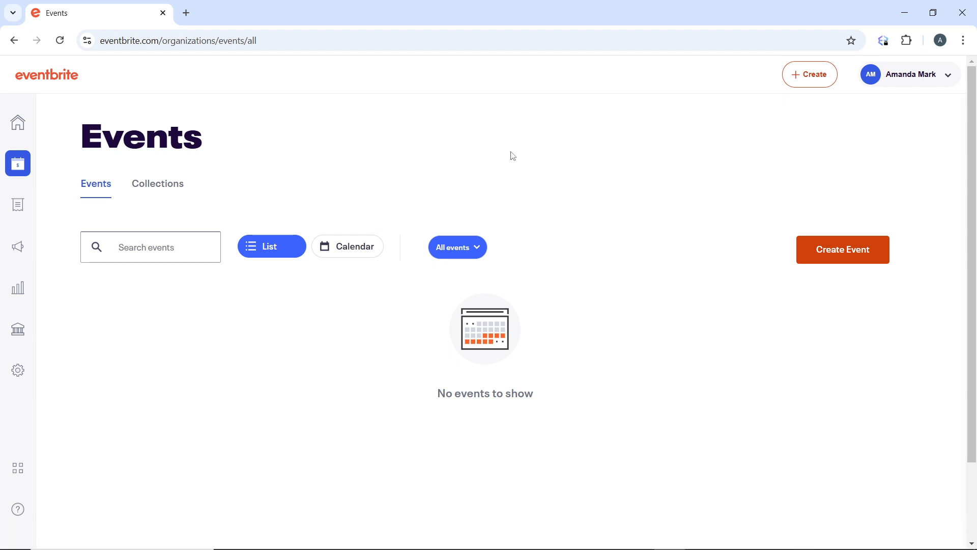